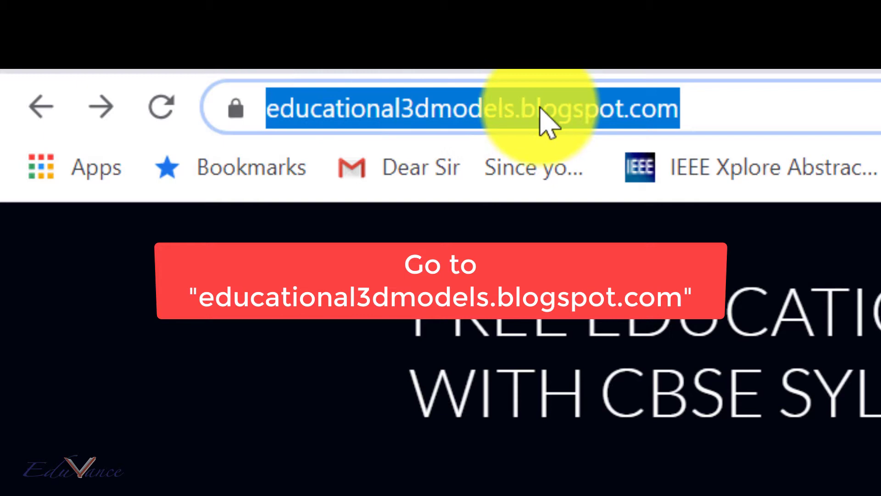
Load educational3dmodels.blogspot.com and open the ENABLAR FRIENDLY 3D MODELS post.
left_click(708, 106)
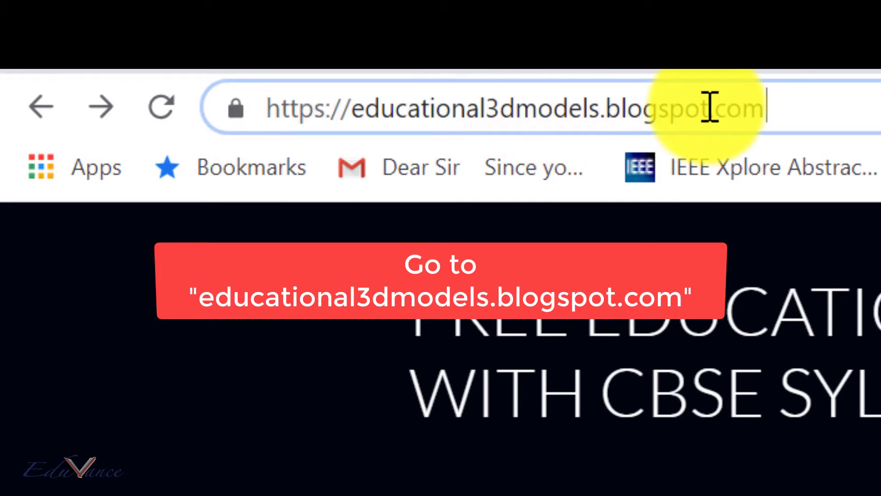
key("Enter")
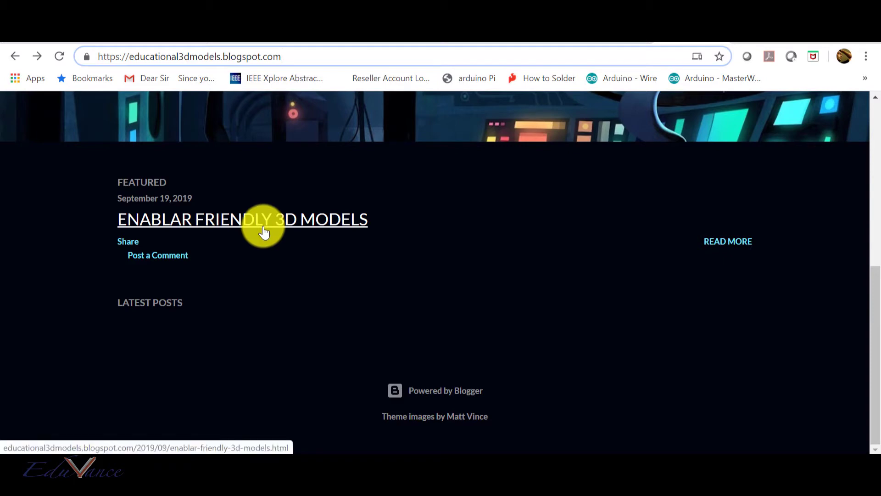
left_click(243, 219)
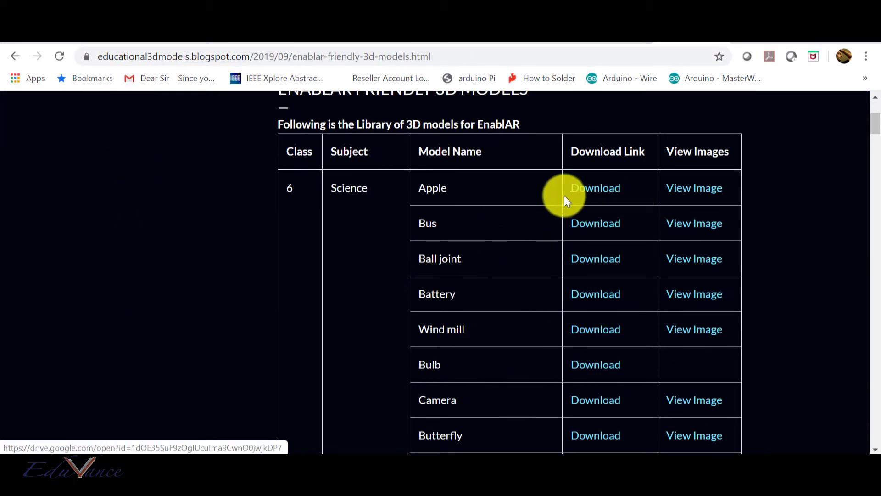
mouse_move(595, 223)
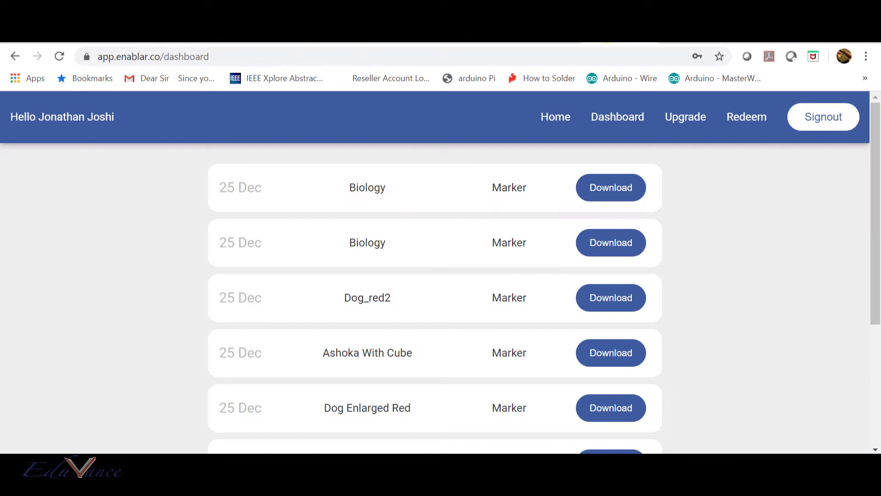
mouse_move(279, 116)
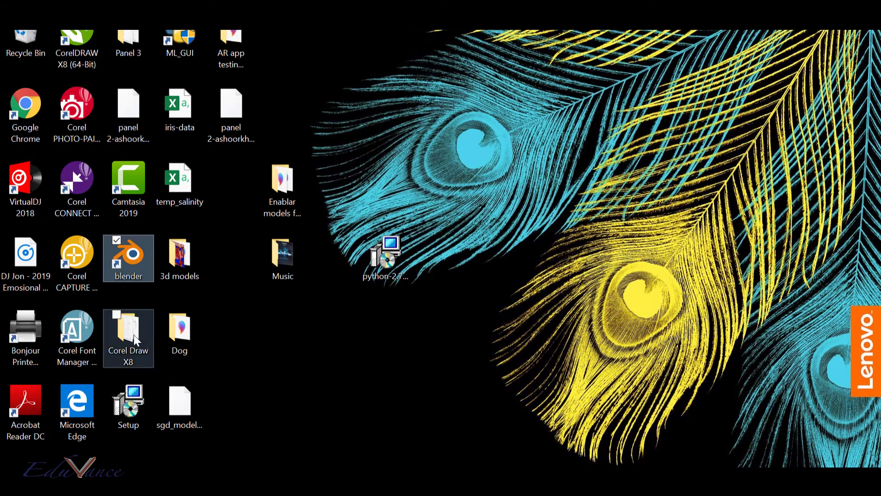
Launch Blender from its desktop shortcut.
left_click(129, 257)
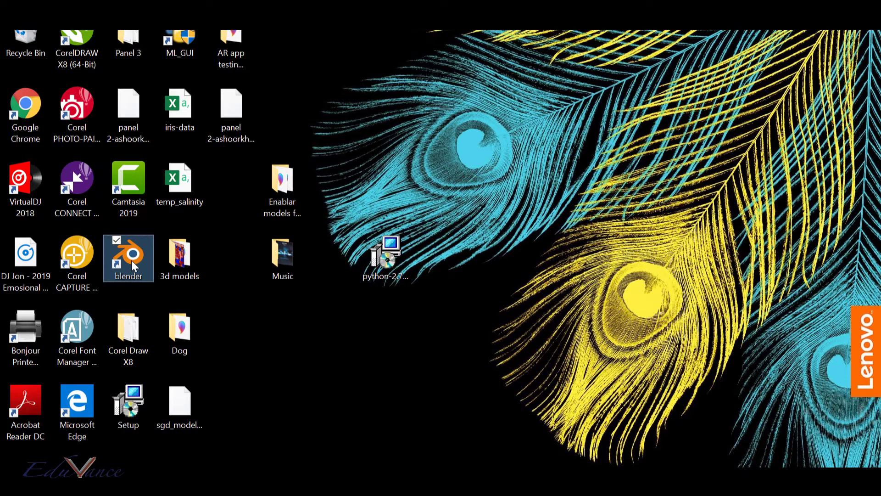
double_click(128, 254)
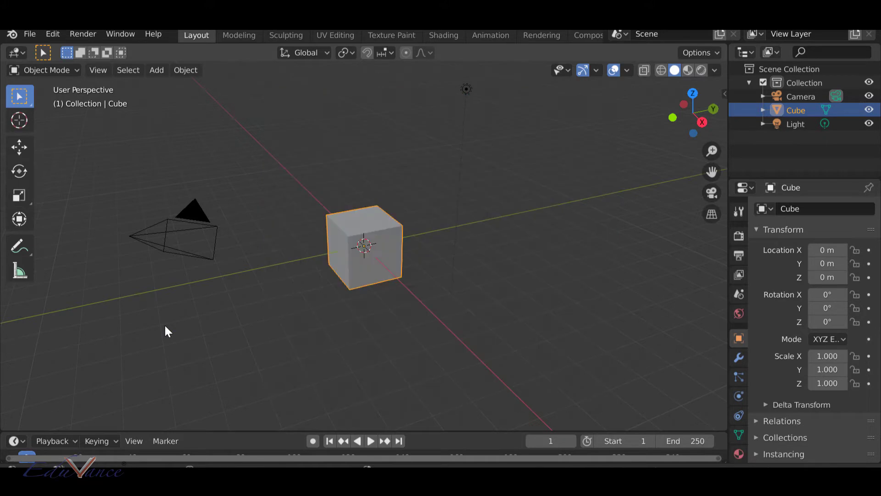
Delete the default cube, camera and light from the scene.
key("a")
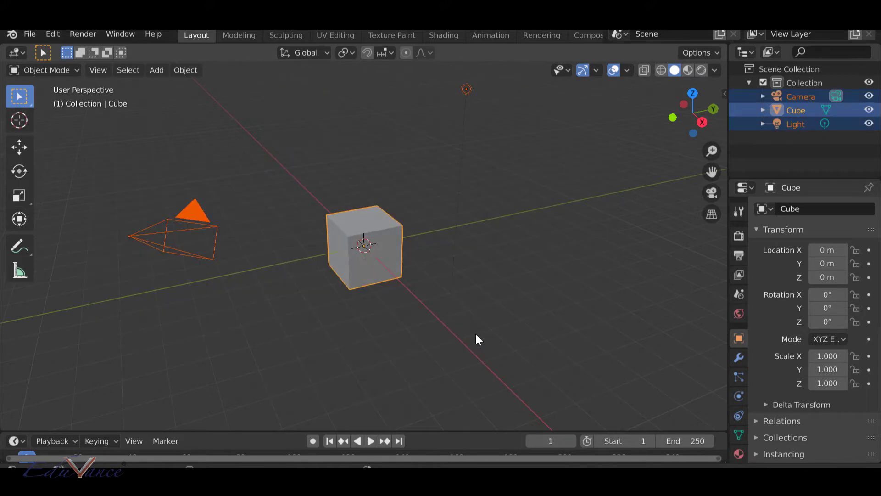
right_click(365, 247)
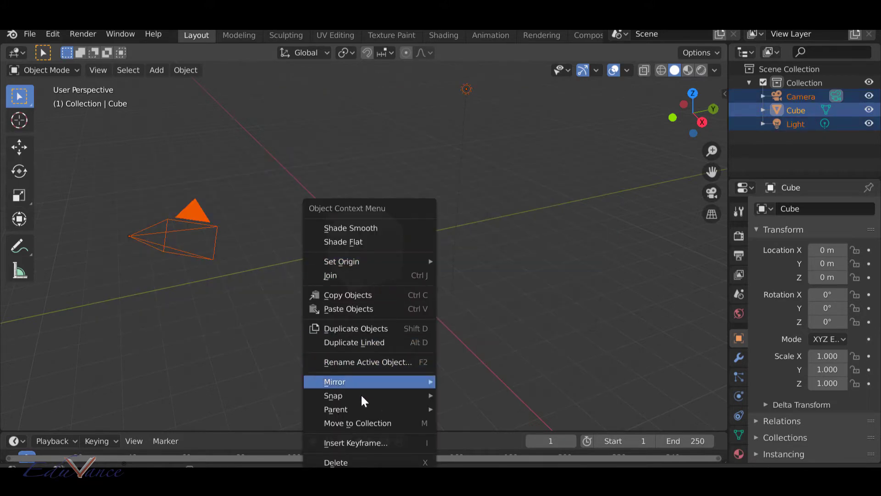
left_click(336, 462)
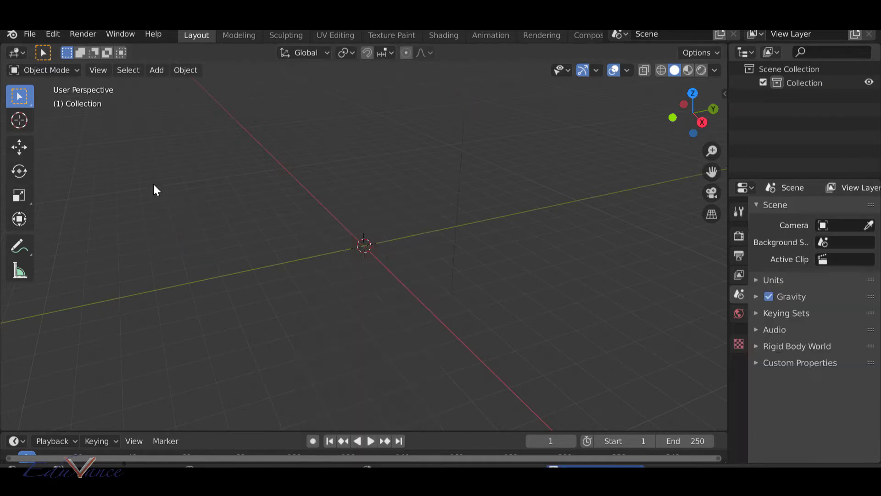
Start an FBX import via File > Import, landing in the Class 6 models folder.
left_click(29, 34)
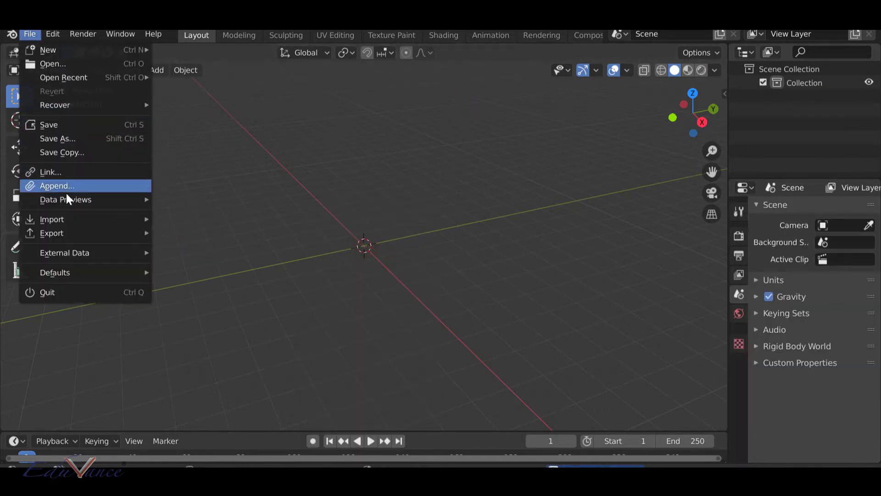
mouse_move(51, 220)
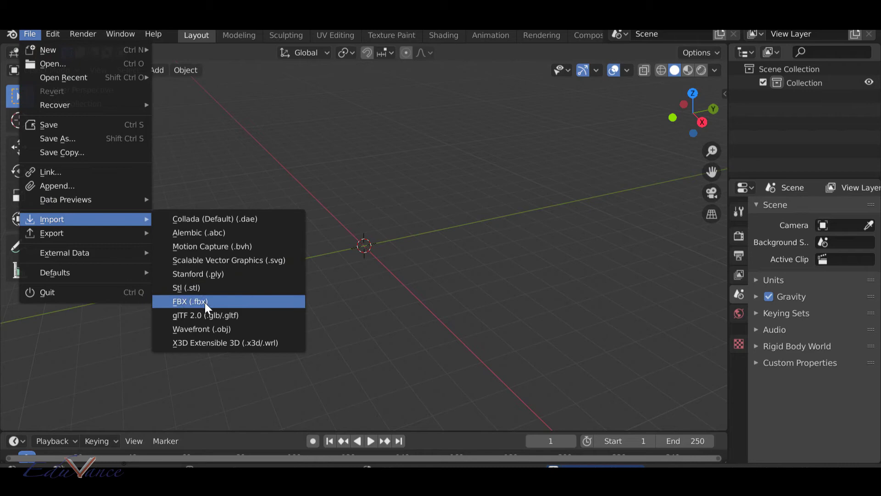
left_click(190, 301)
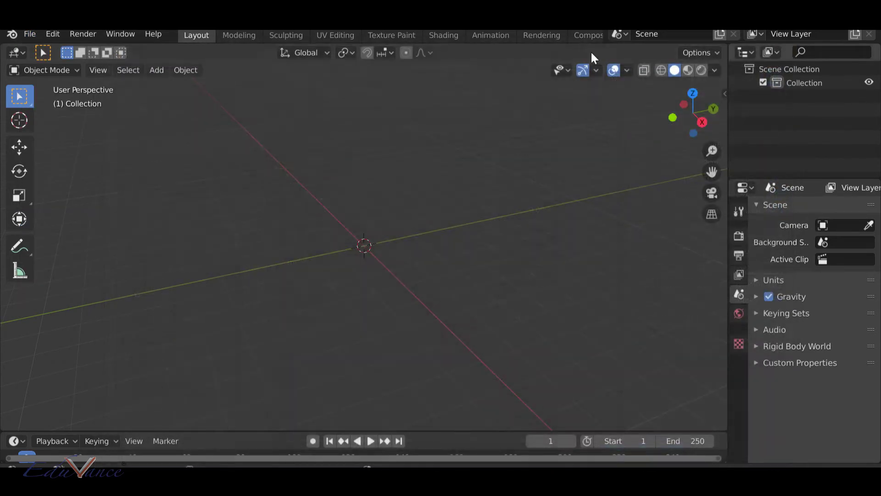
left_click(30, 34)
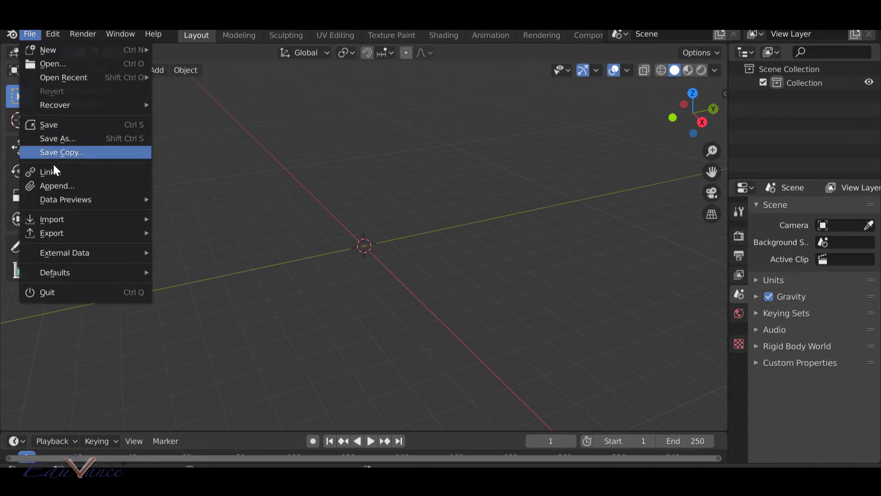
mouse_move(51, 219)
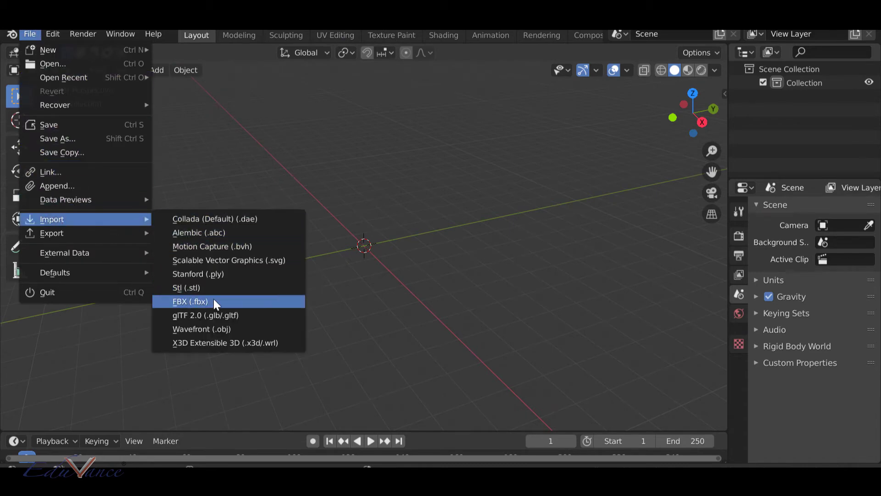
left_click(191, 301)
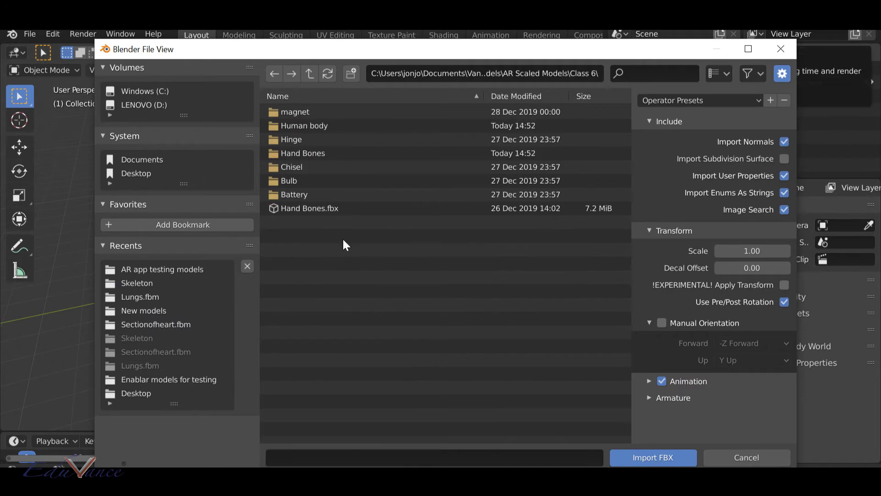
mouse_move(292, 225)
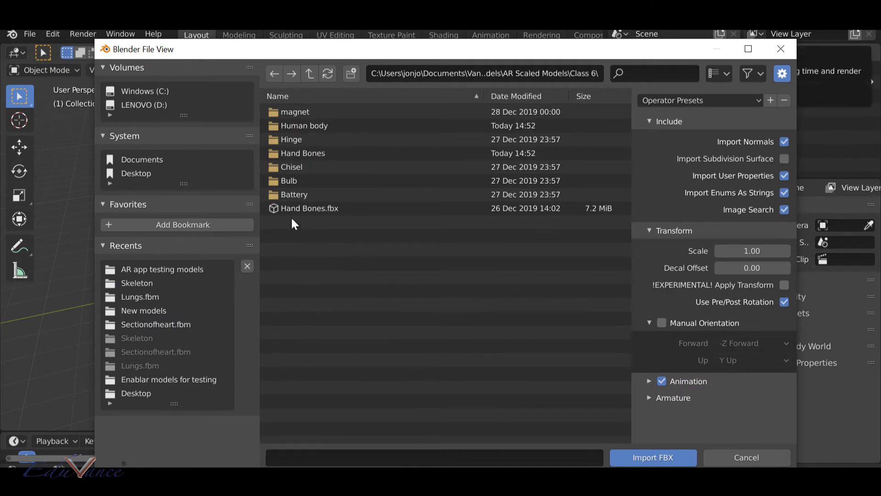
Enter the Human body folder and choose Human body.fbx for import.
double_click(304, 126)
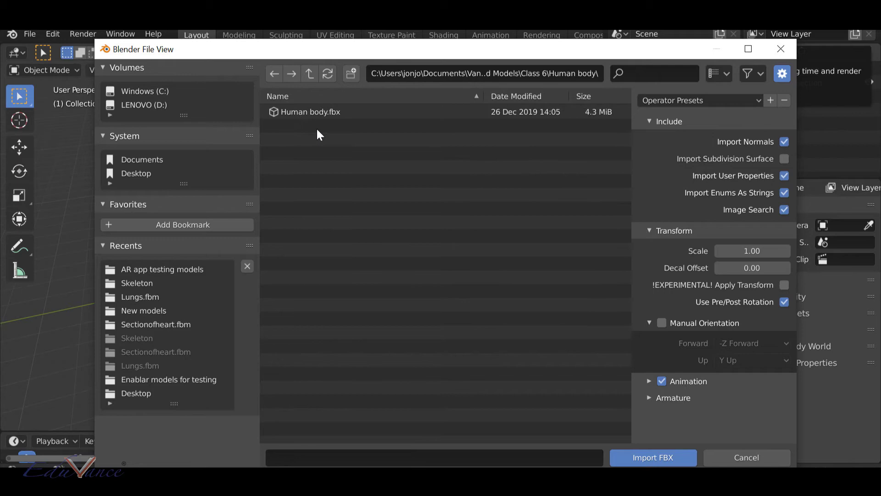
left_click(309, 112)
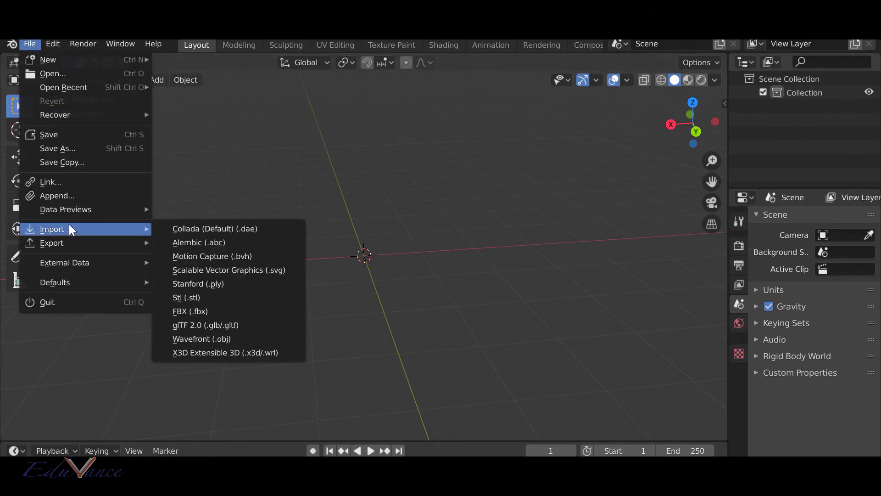
mouse_move(48, 60)
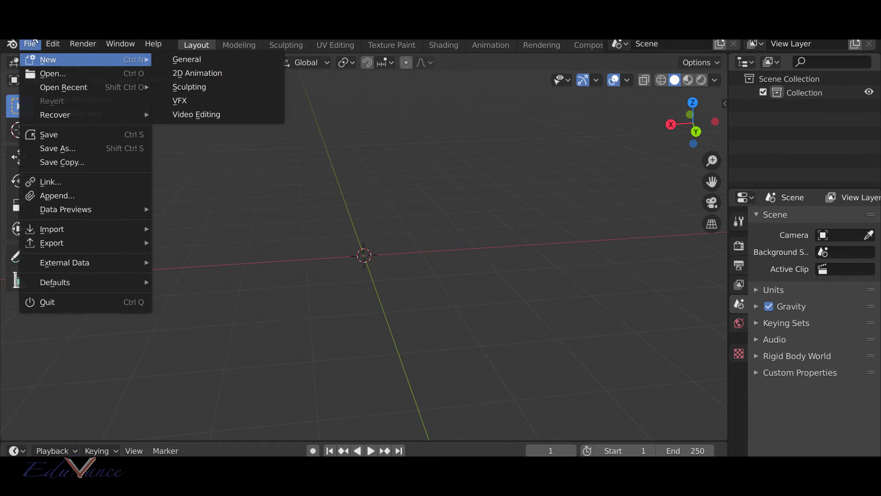
mouse_move(51, 229)
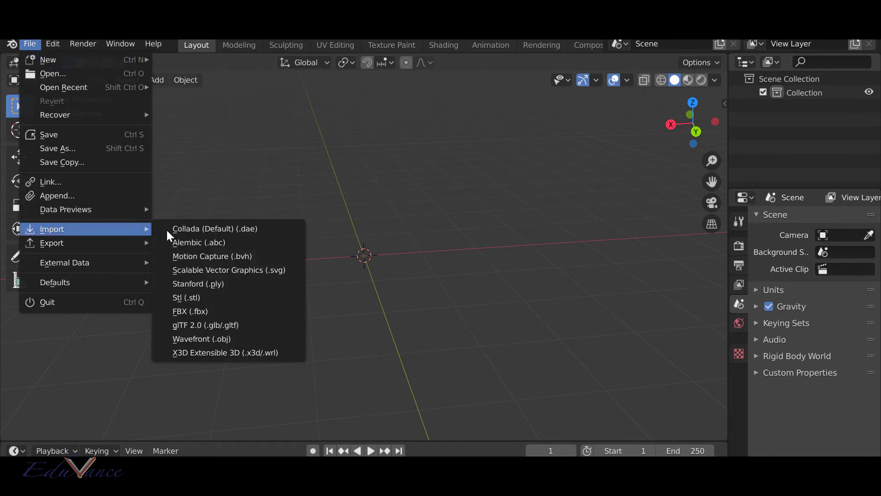
Import Hand Bones.fbx from the Class 6 Hand Bones folder into the scene.
left_click(191, 311)
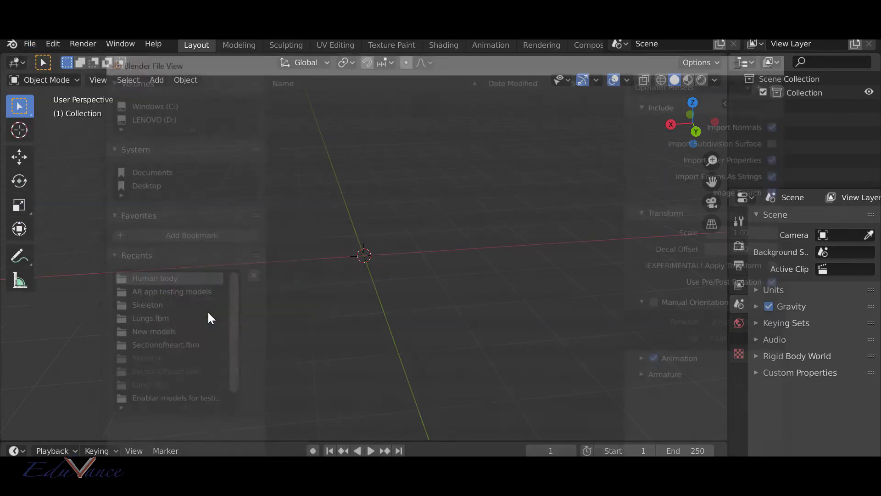
double_click(154, 277)
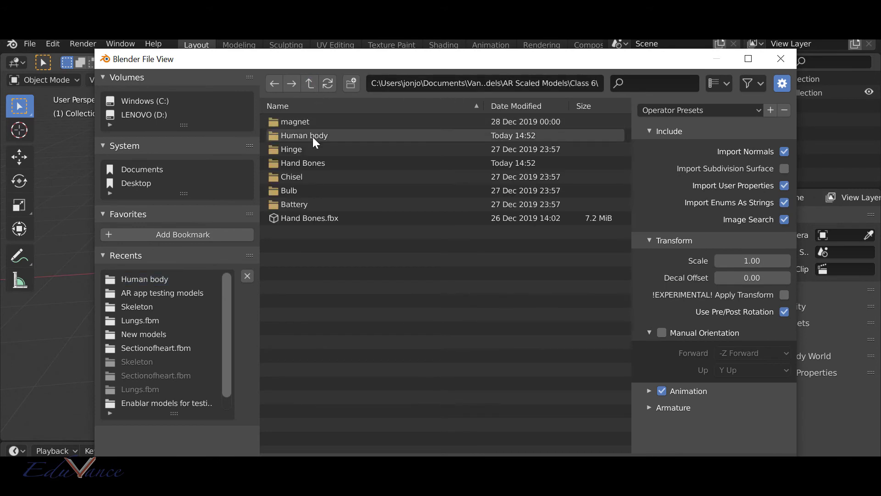
double_click(303, 163)
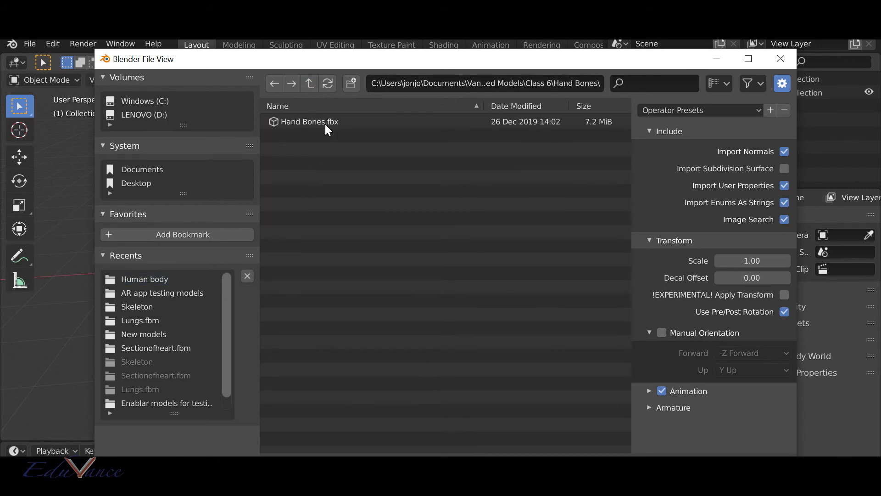
left_click(309, 121)
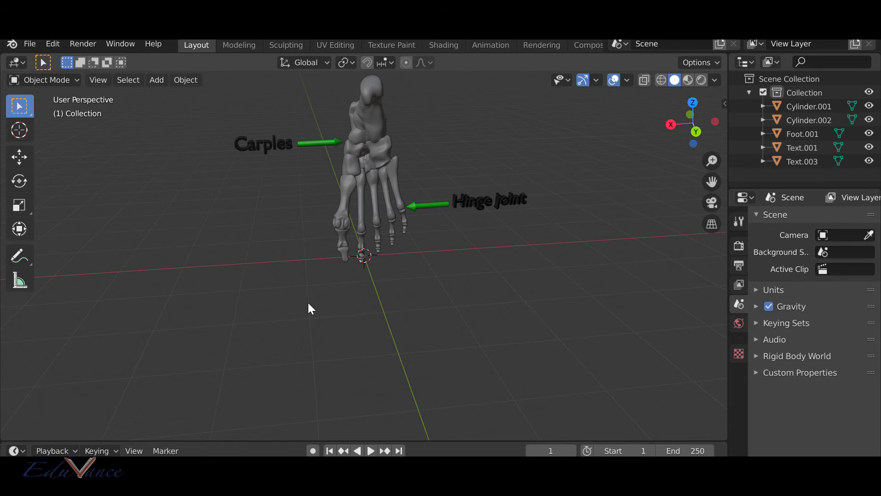
mouse_move(380, 353)
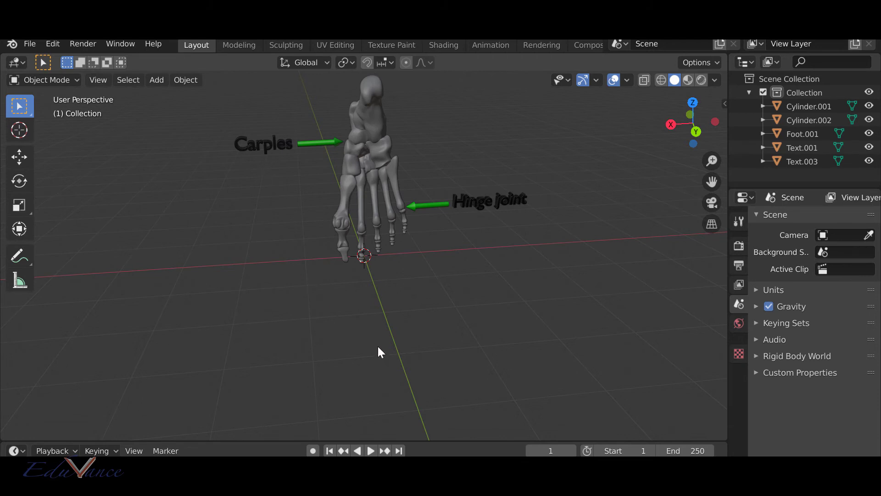
mouse_move(480, 196)
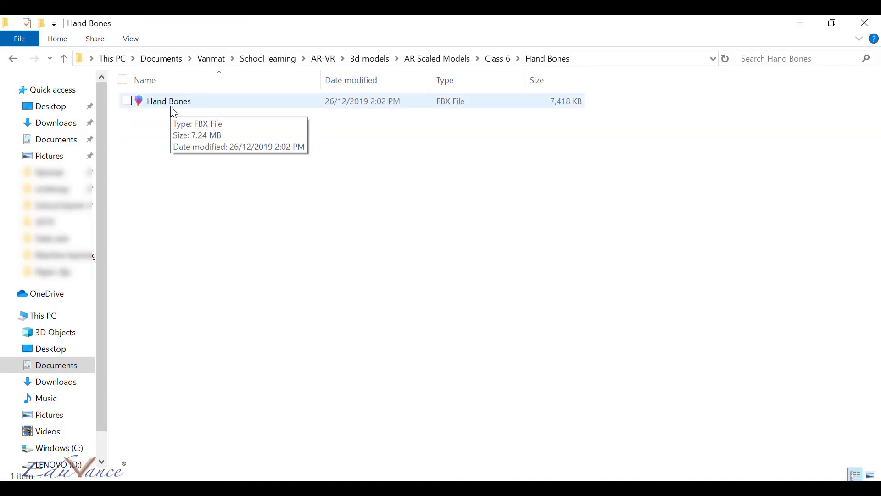
mouse_move(163, 112)
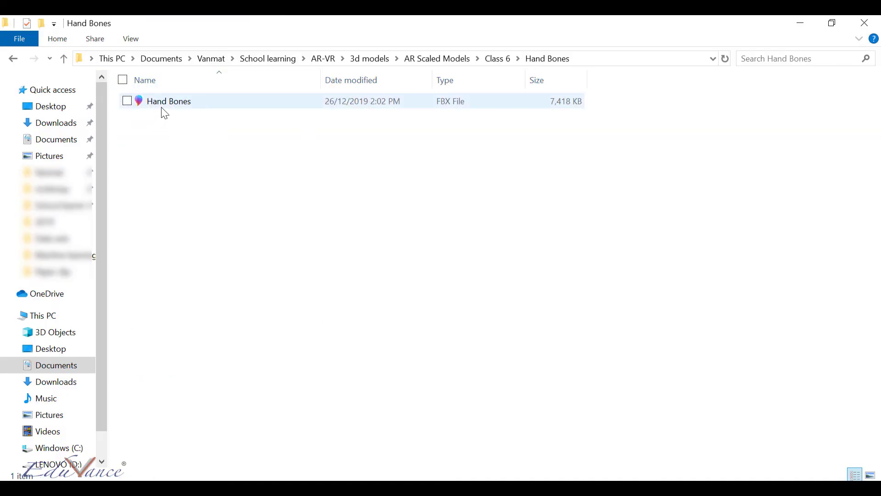
mouse_move(169, 101)
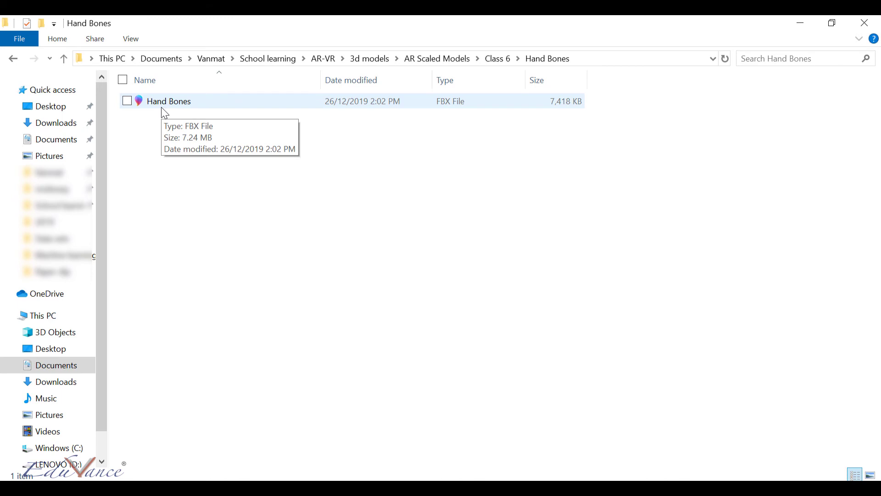
Zip Hand Bones.fbx into a Hand Bones_try archive and return to the Class 6 folder.
right_click(169, 101)
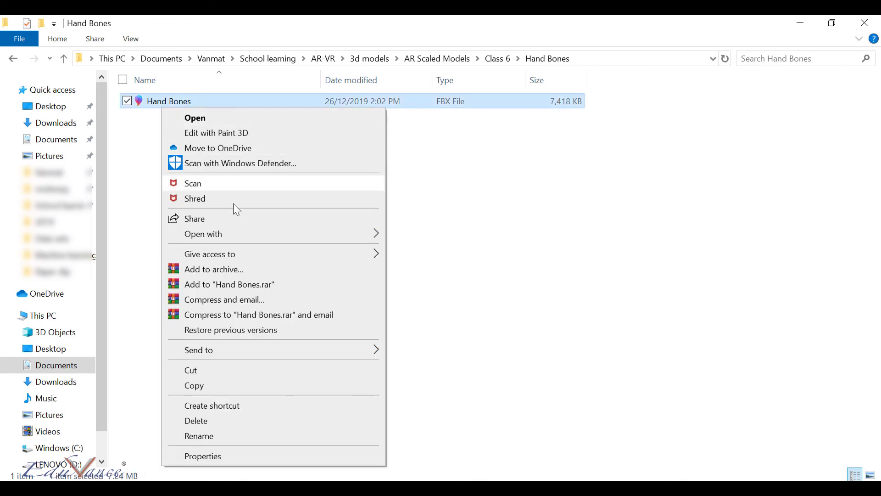
mouse_move(236, 347)
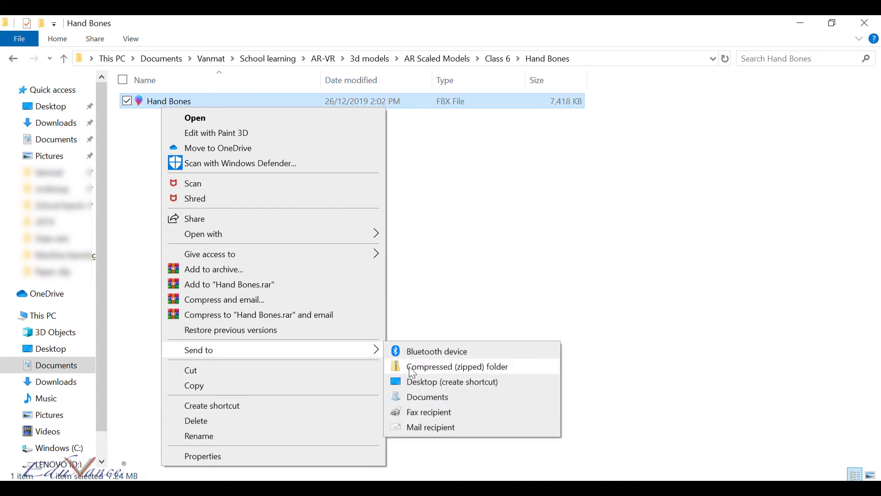
left_click(457, 366)
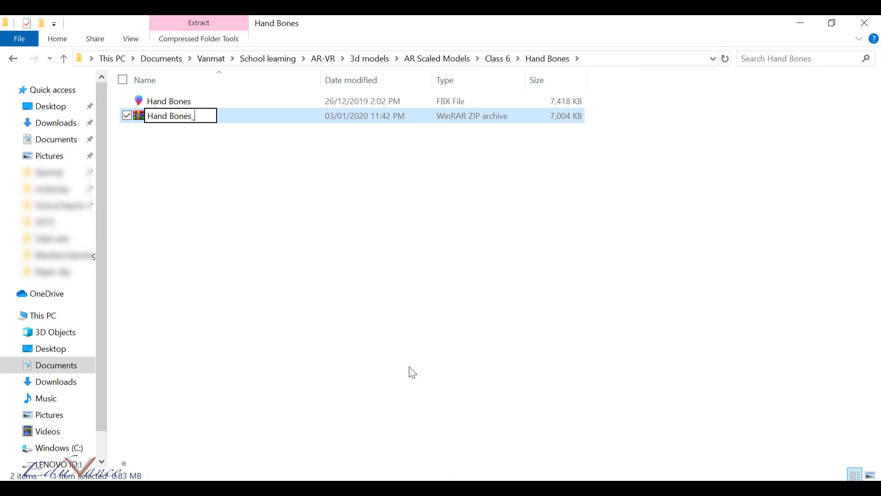
key("enter")
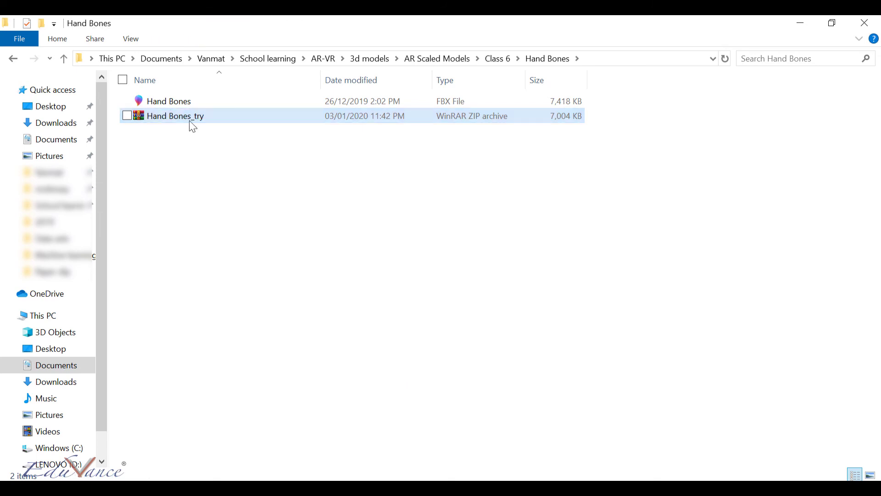
left_click(174, 115)
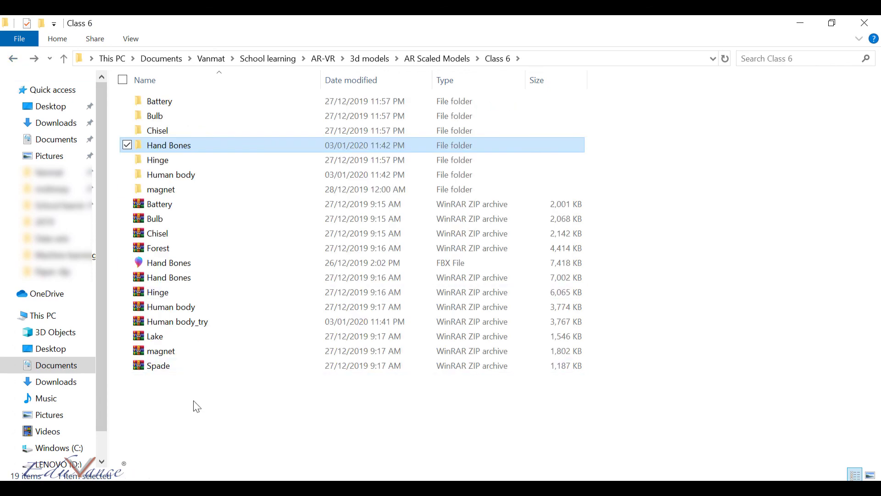
Paste the Hand Bones_try zip into the Class 6 folder.
right_click(196, 405)
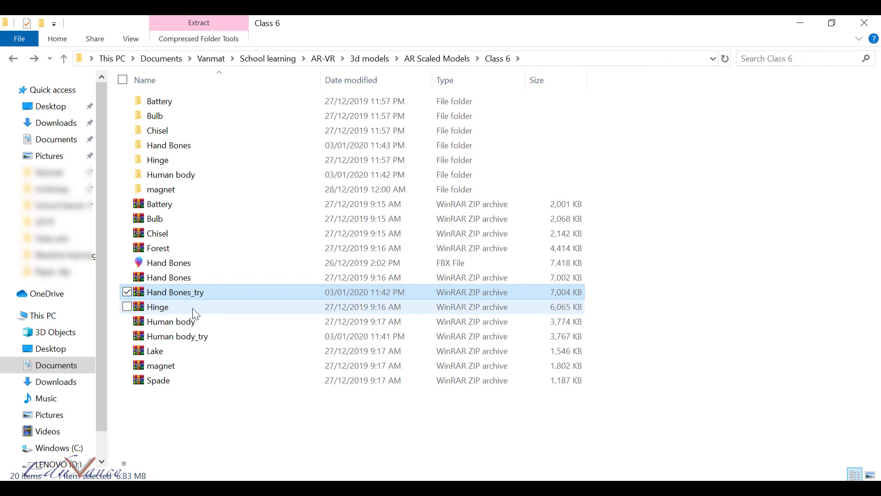
mouse_move(230, 336)
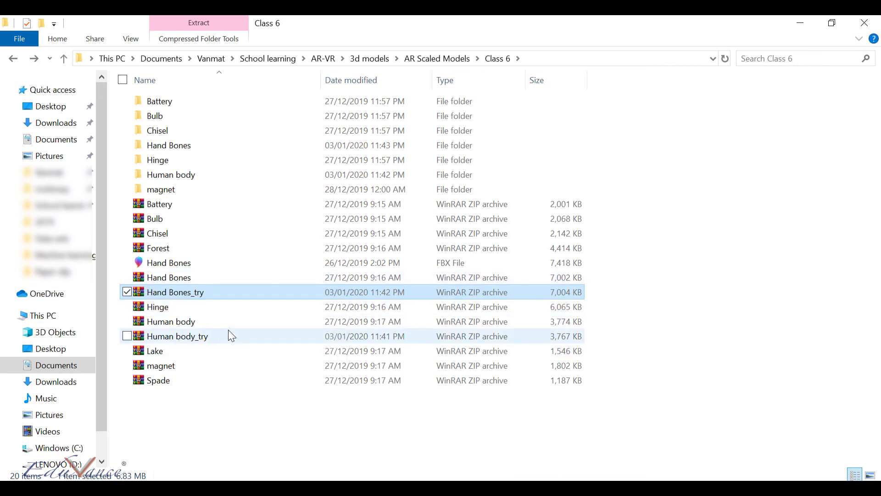